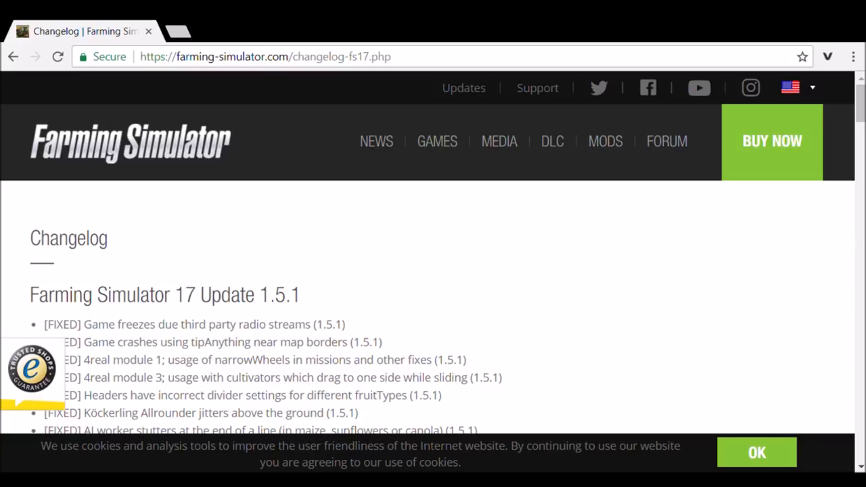
pyautogui.scroll(-3)
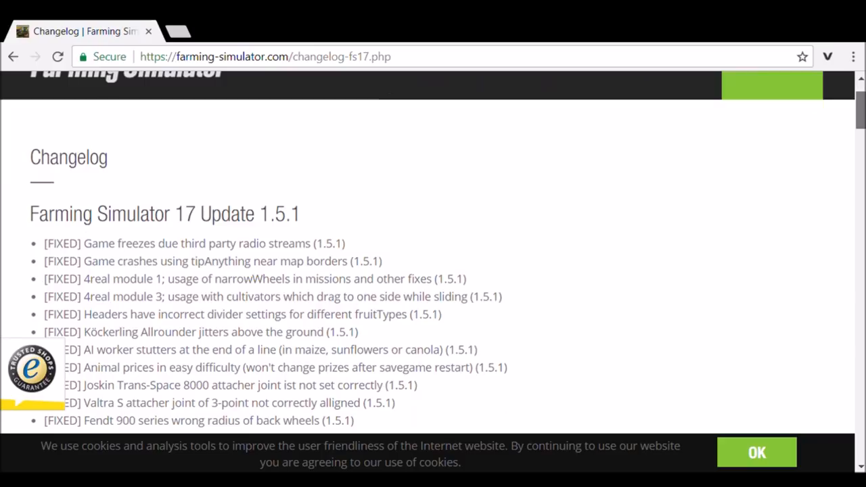
pyautogui.scroll(-3)
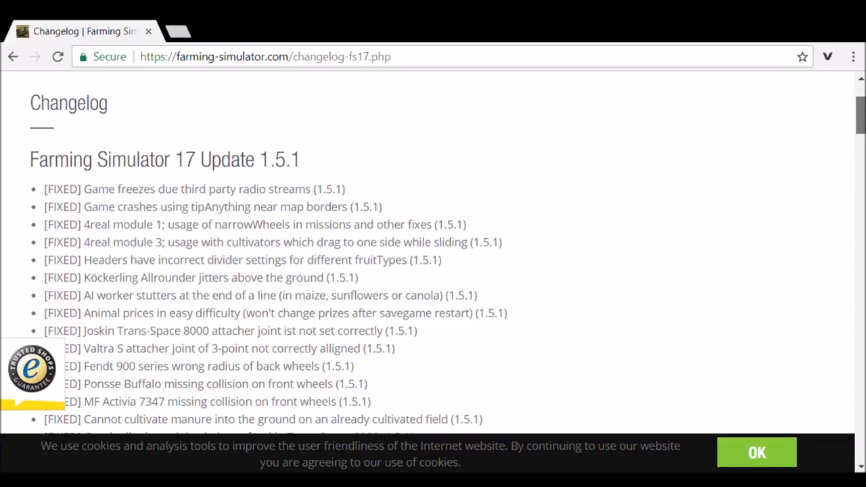
pyautogui.scroll(-3)
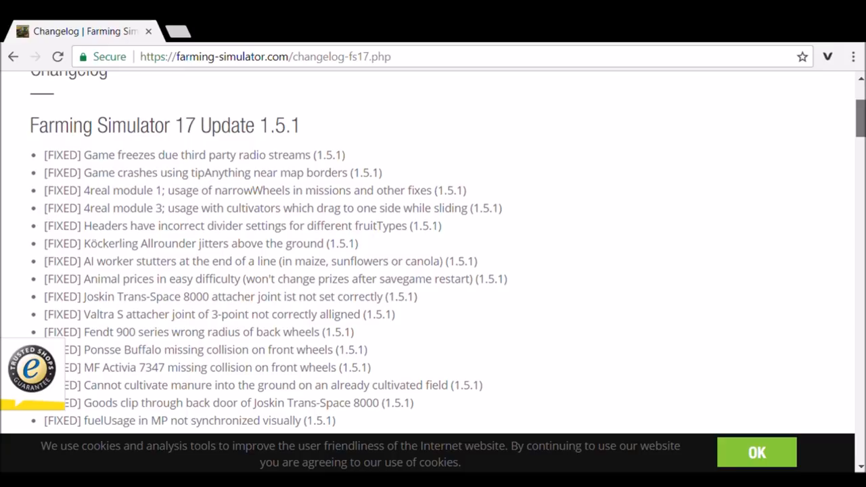
pyautogui.scroll(-3)
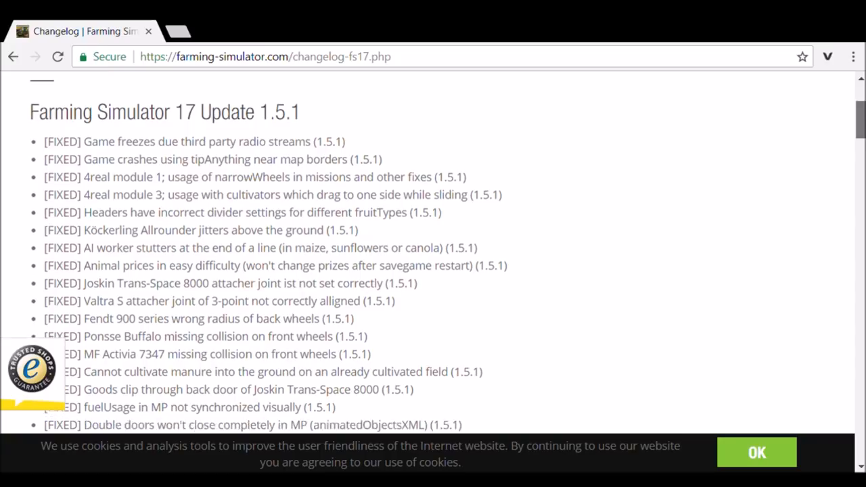
pyautogui.scroll(-3)
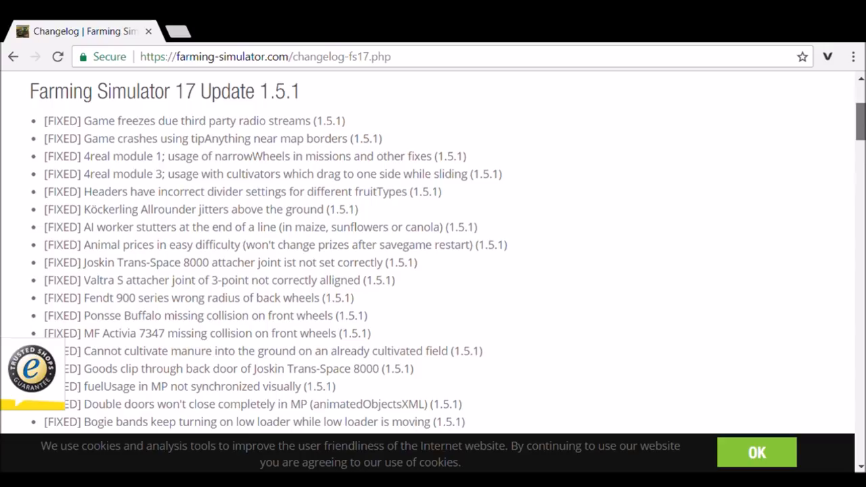
pyautogui.scroll(-3)
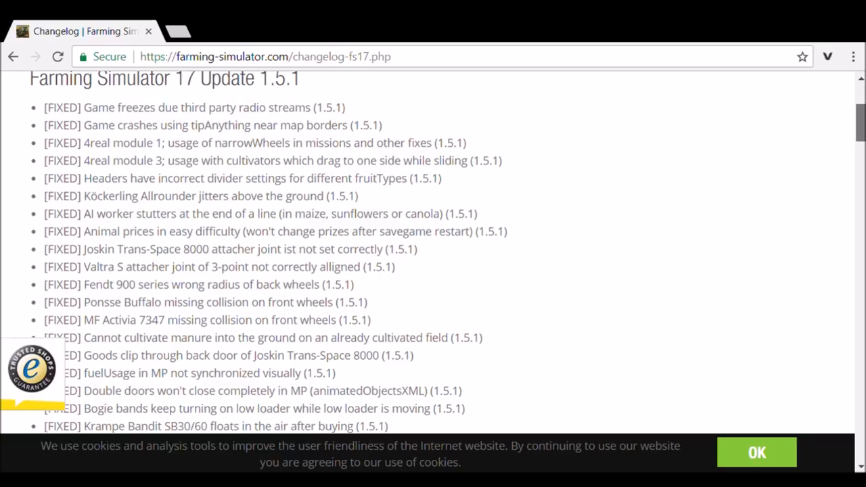
pyautogui.scroll(-3)
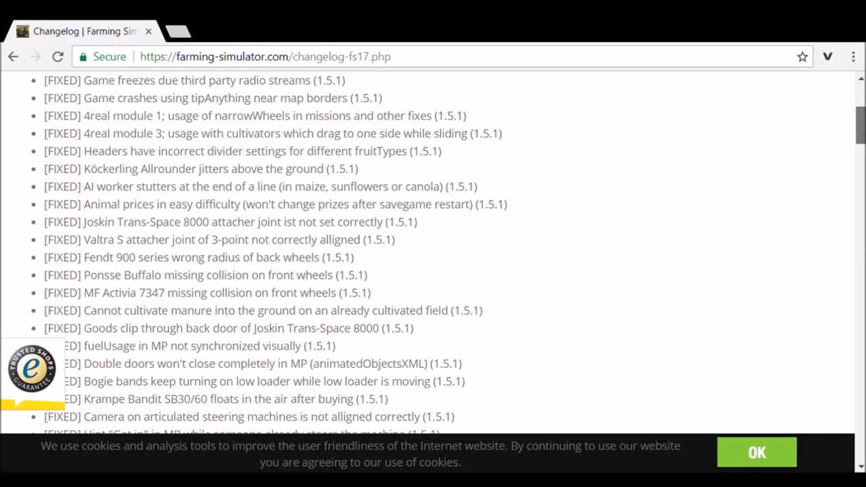
pyautogui.scroll(-3)
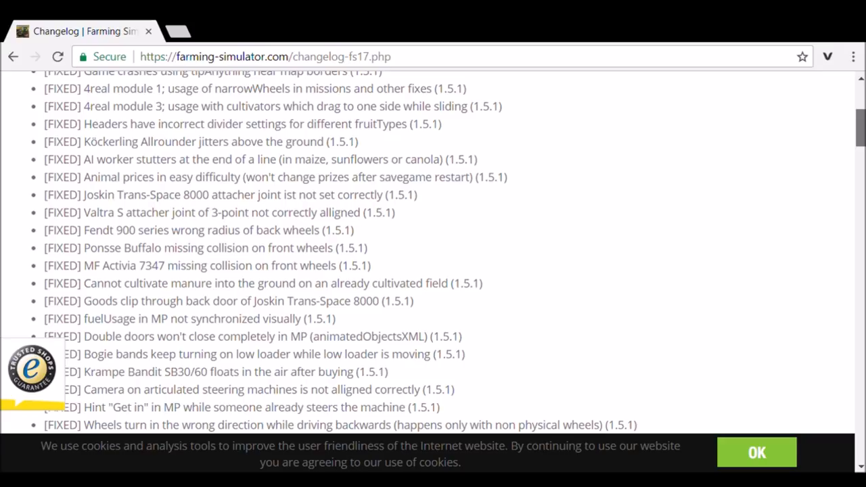
pyautogui.scroll(-3)
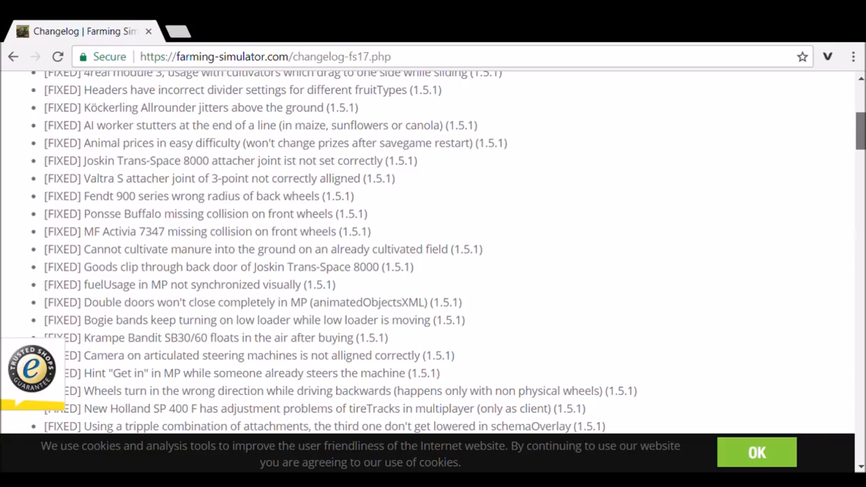
pyautogui.scroll(-3)
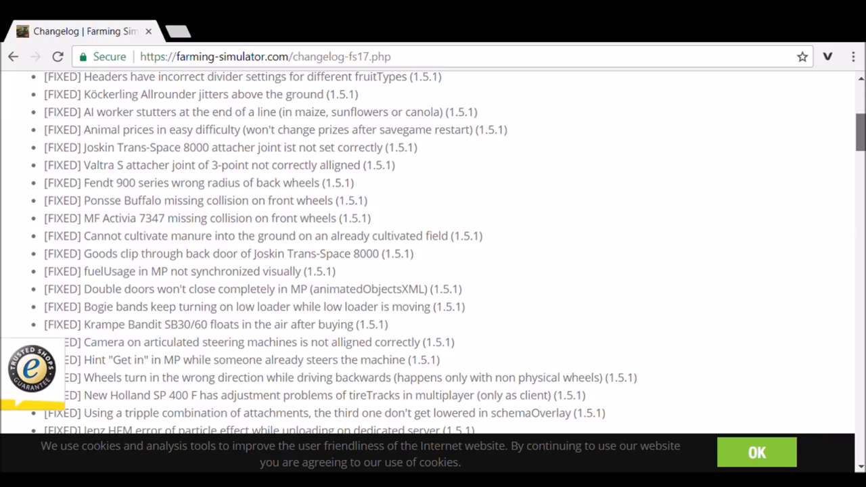
pyautogui.scroll(-3)
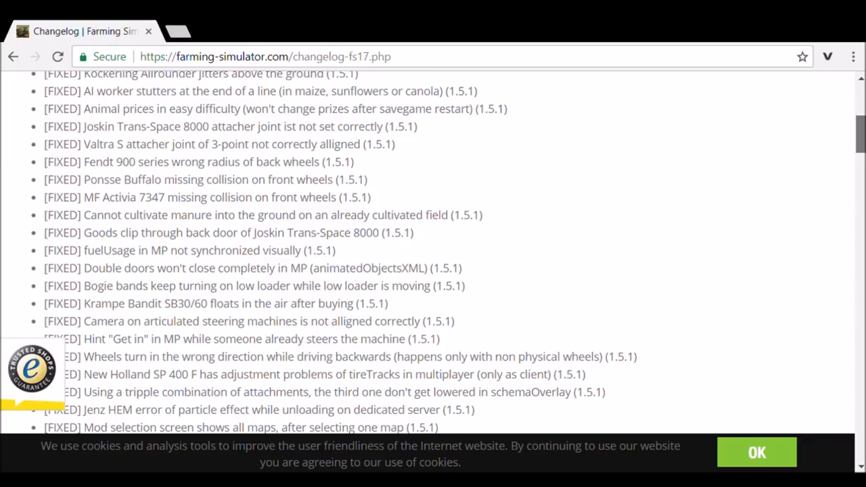
pyautogui.scroll(-3)
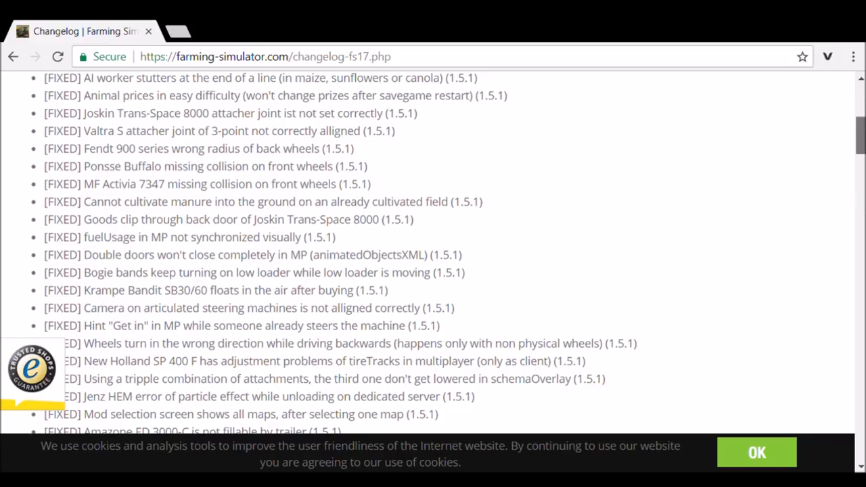
pyautogui.scroll(-3)
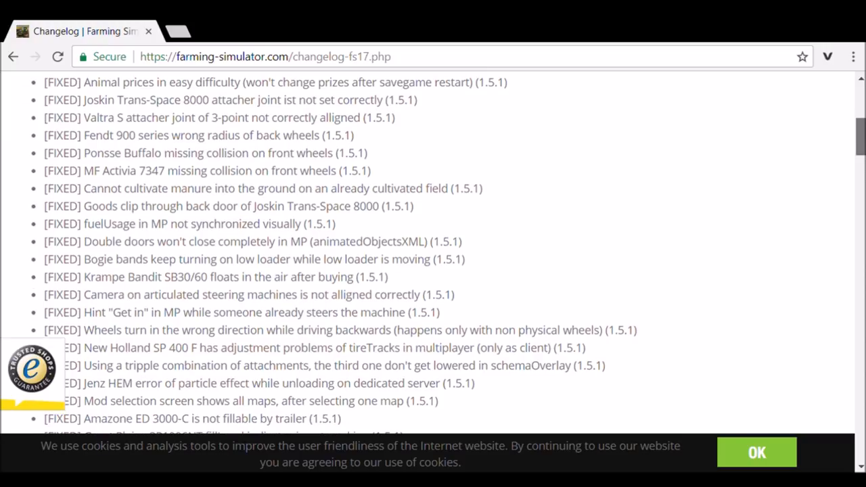
pyautogui.scroll(-3)
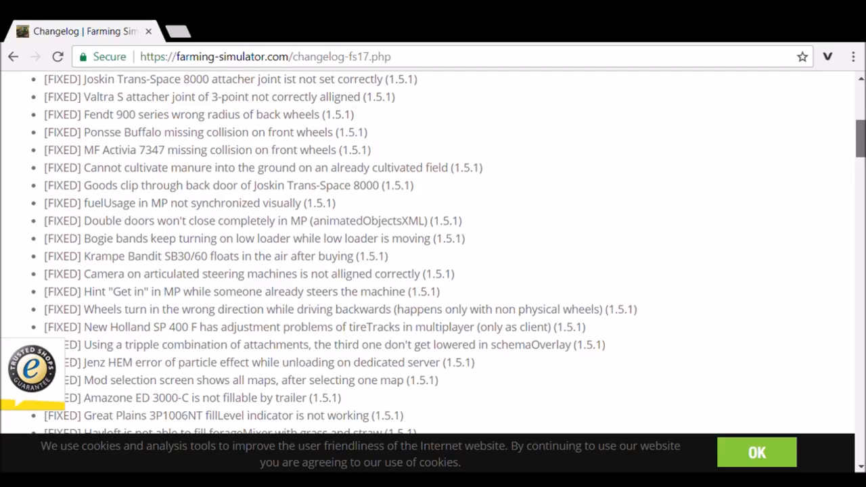
pyautogui.scroll(-3)
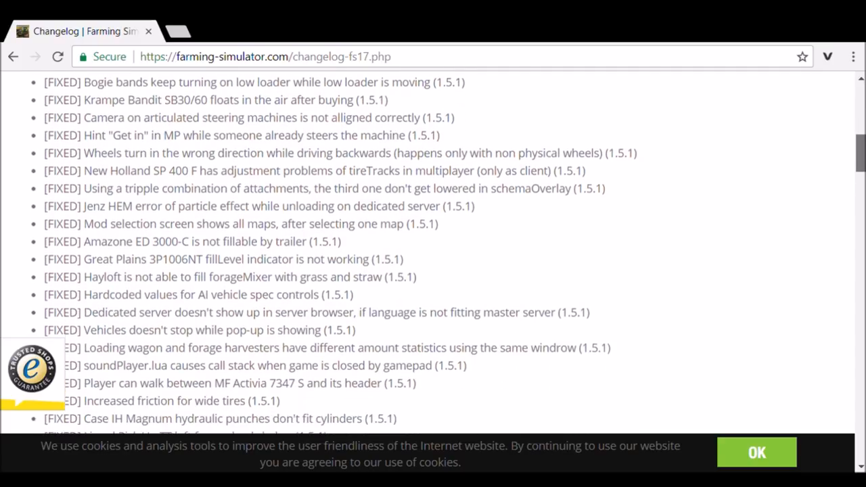
pyautogui.scroll(-3)
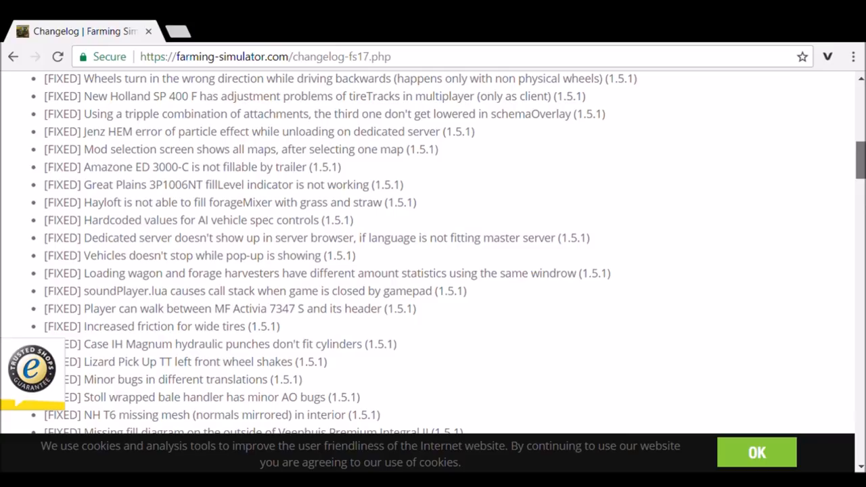
pyautogui.scroll(-3)
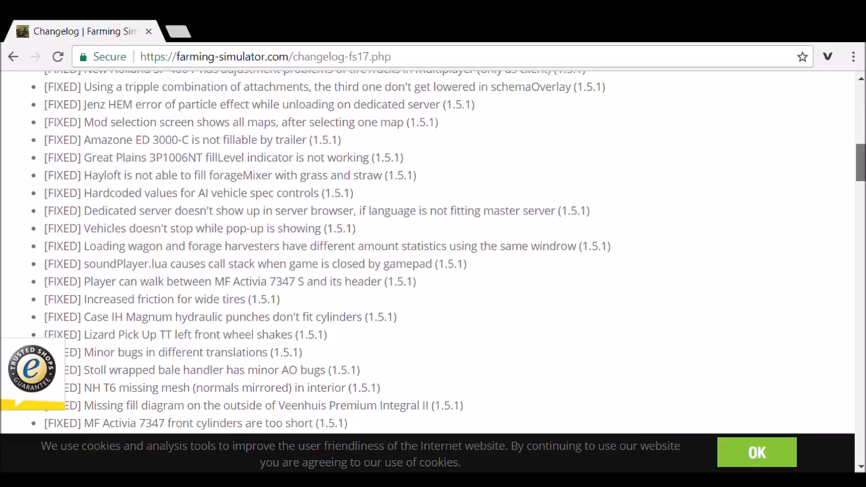
pyautogui.scroll(-3)
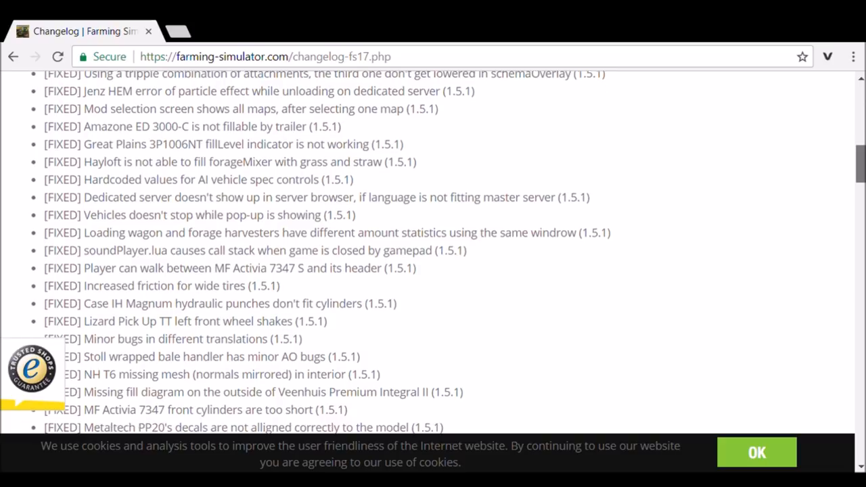
pyautogui.scroll(-3)
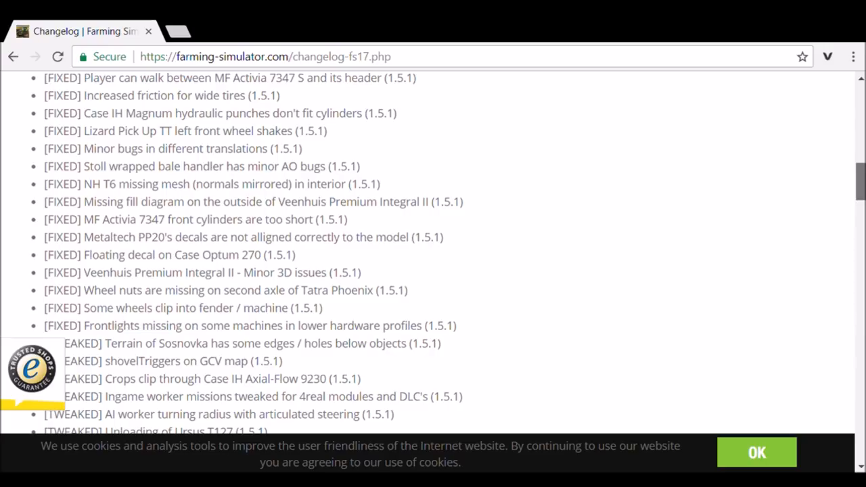
pyautogui.scroll(-3)
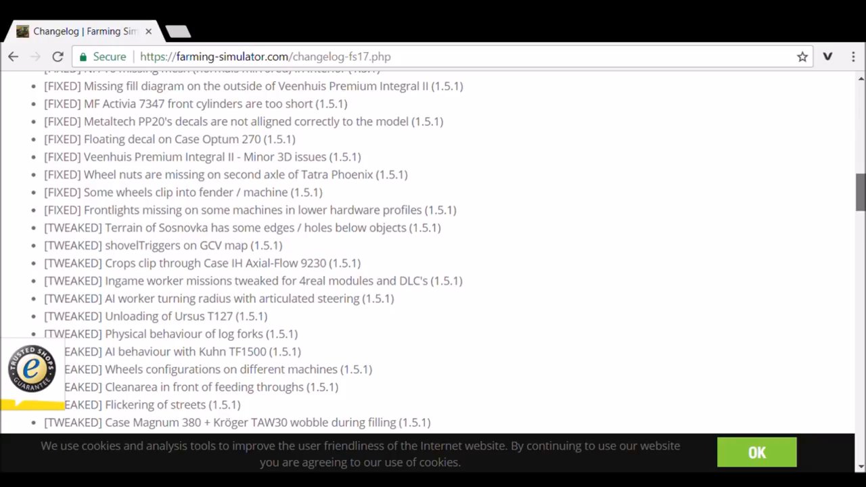
pyautogui.scroll(-3)
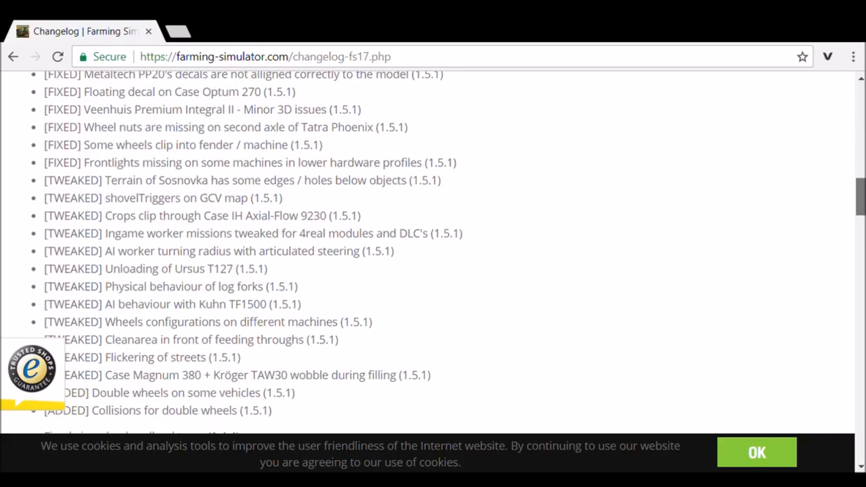
pyautogui.scroll(-3)
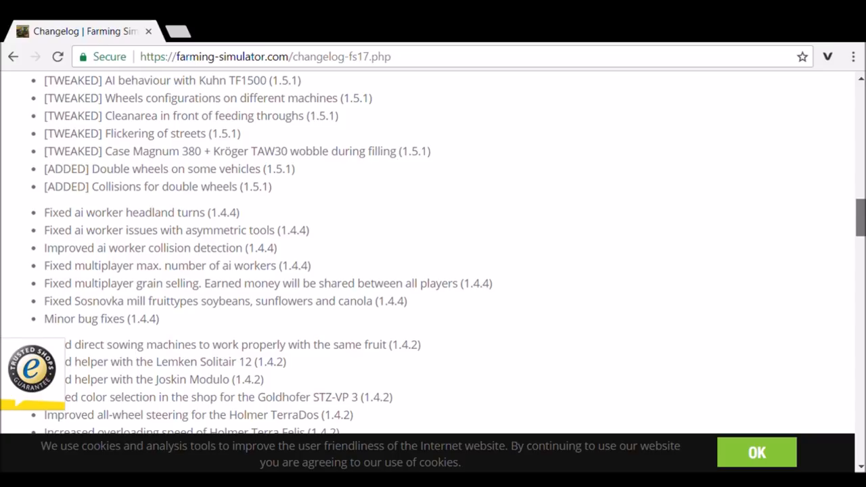
pyautogui.moveTo(273, 247)
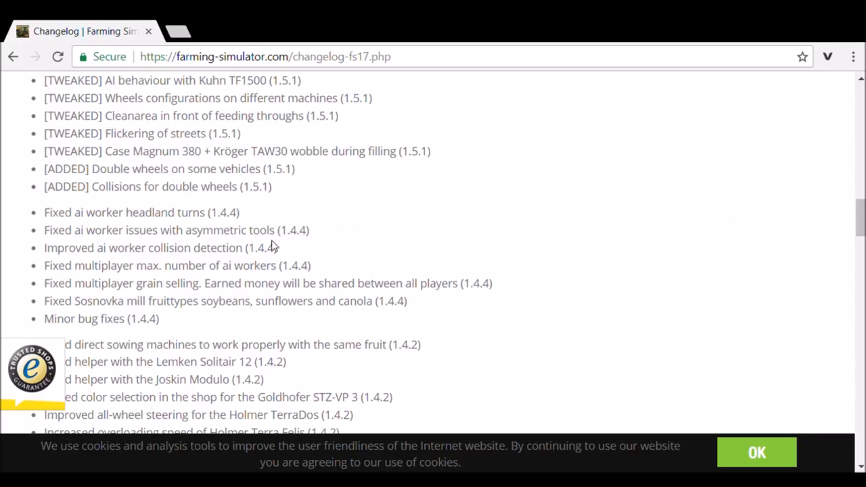